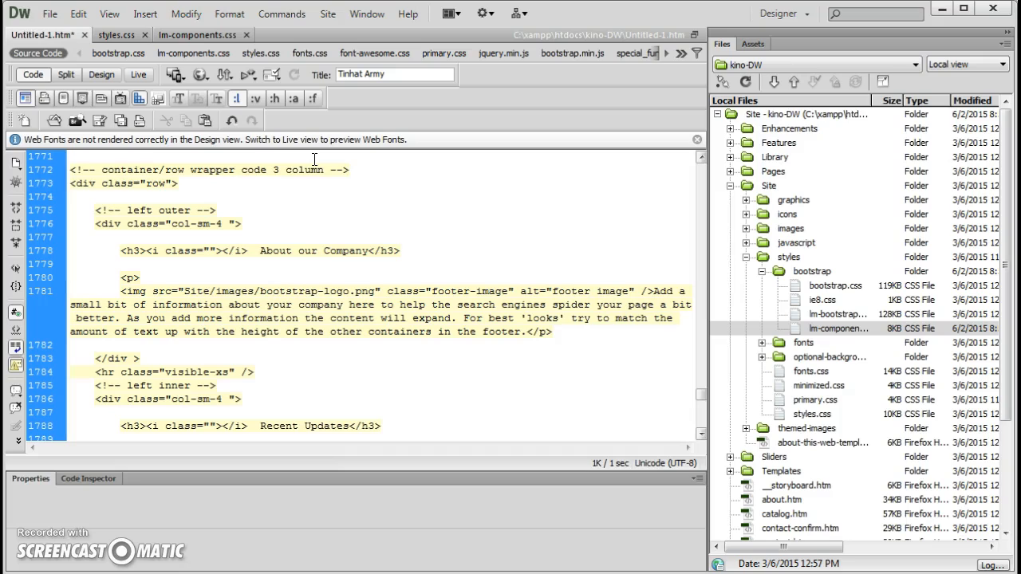
# Collapse the Files panel so Code view spans the full window width
pyautogui.click(838, 328)
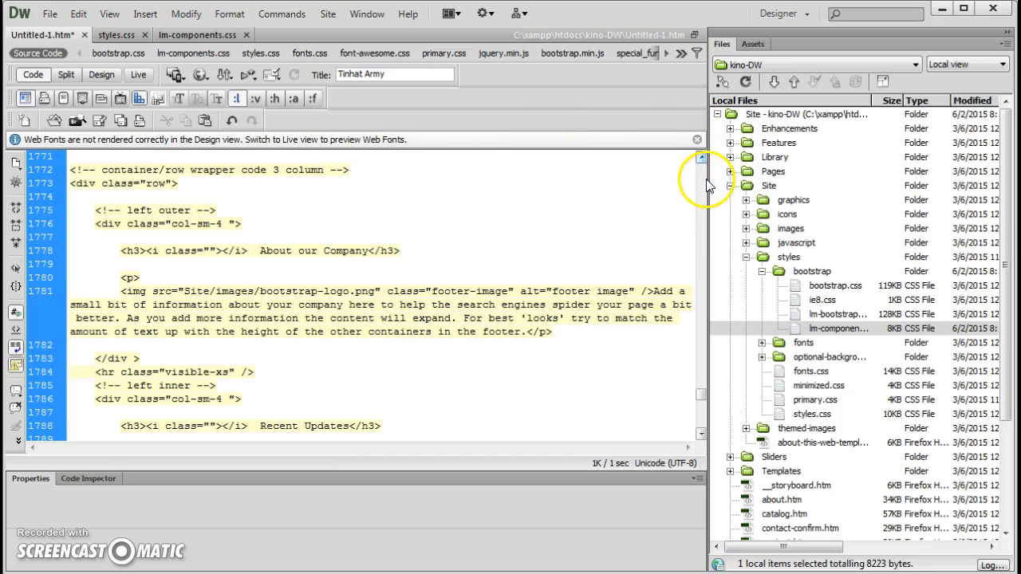
pyautogui.moveTo(842, 120)
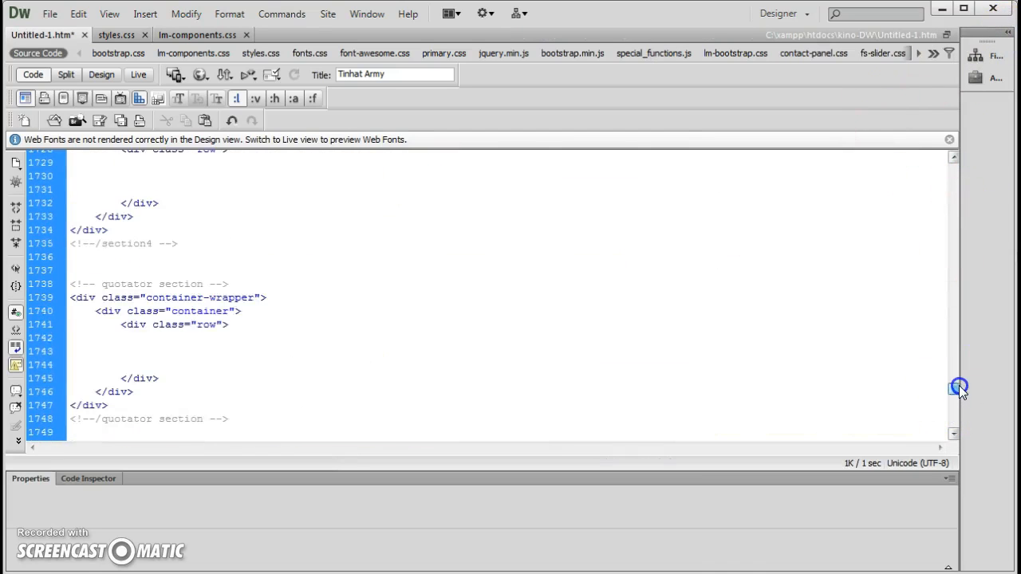
# Find the featured-video iframe and select its height="100%" value
pyautogui.scroll(-3)
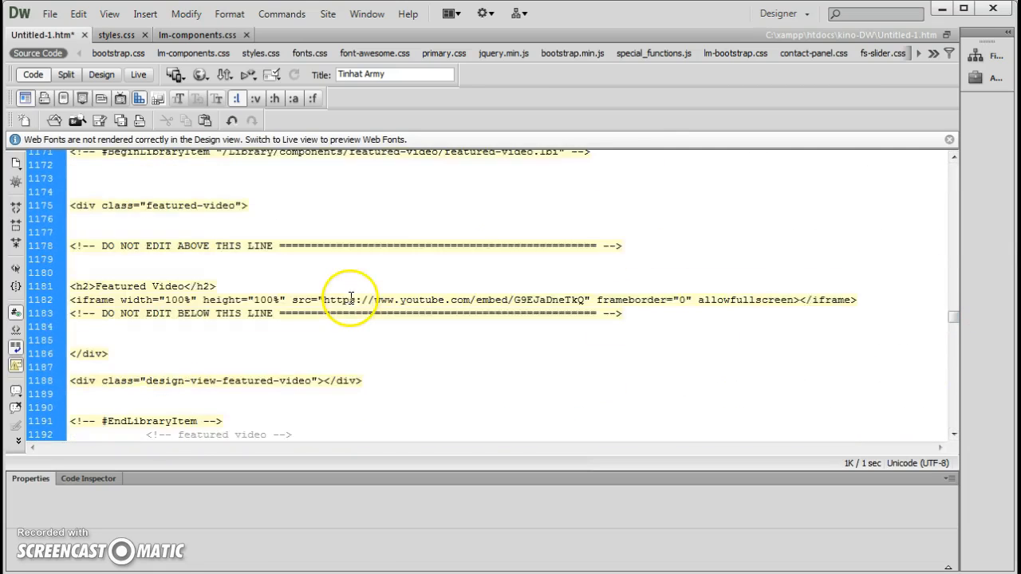
pyautogui.scroll(3)
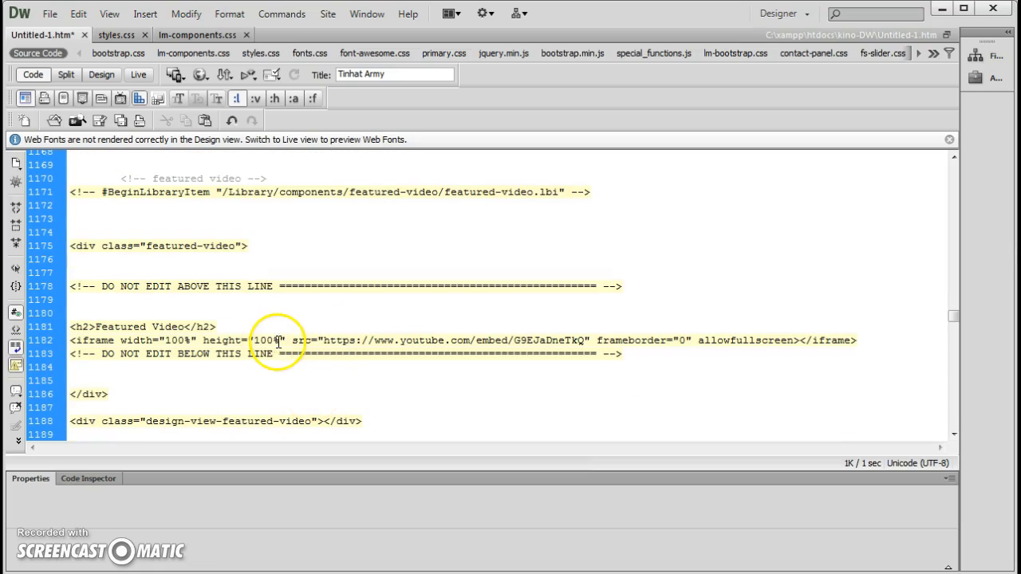
pyautogui.doubleClick(264, 341)
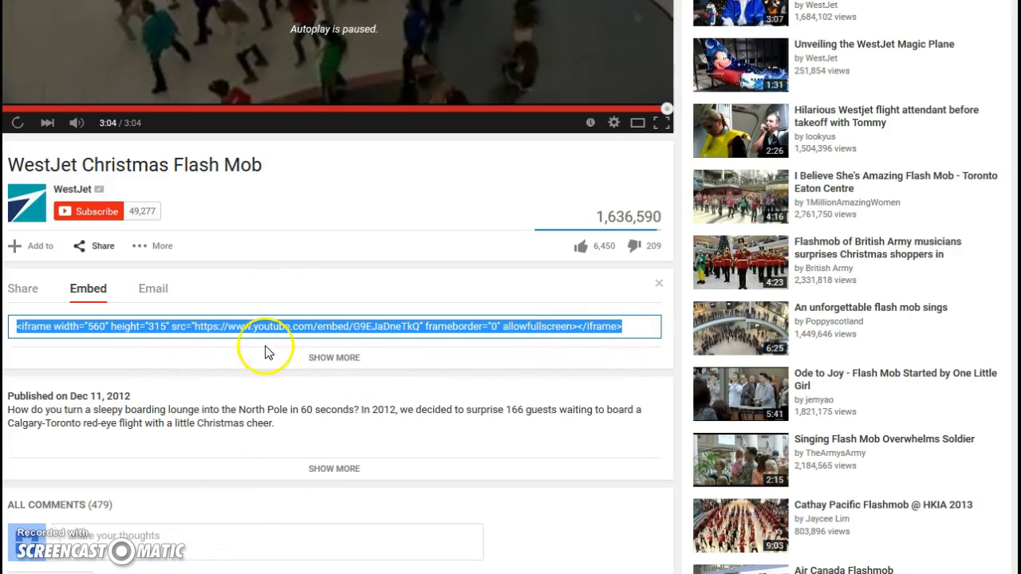
pyautogui.doubleClick(157, 327)
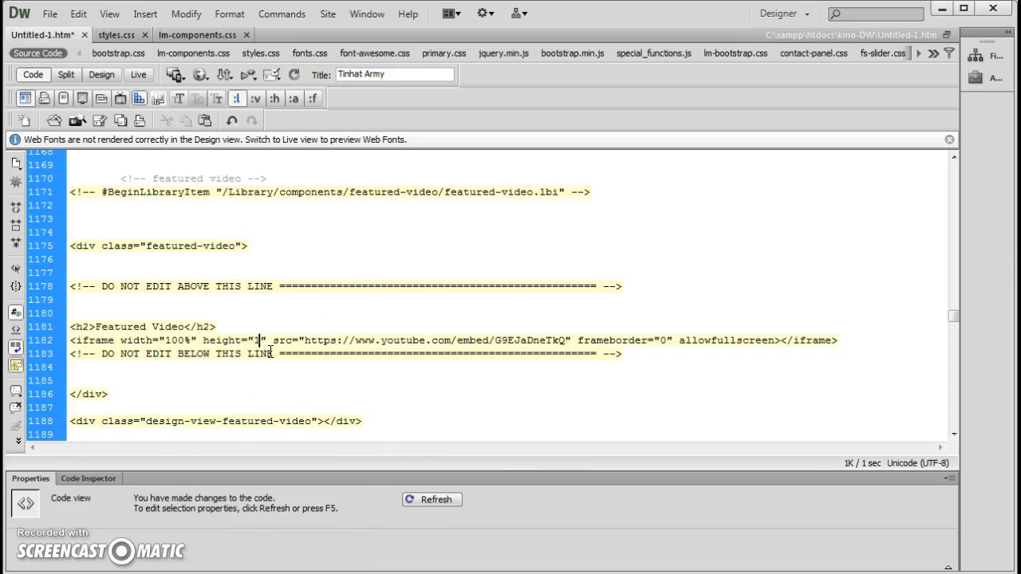
# Enter 550 as the featured video iframe's height
pyautogui.write('550')
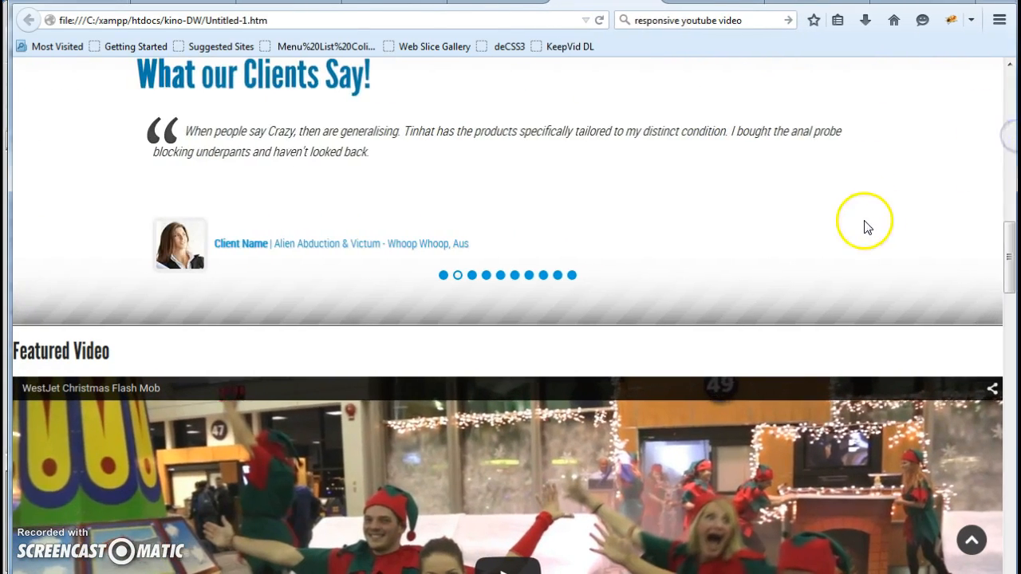
pyautogui.scroll(-3)
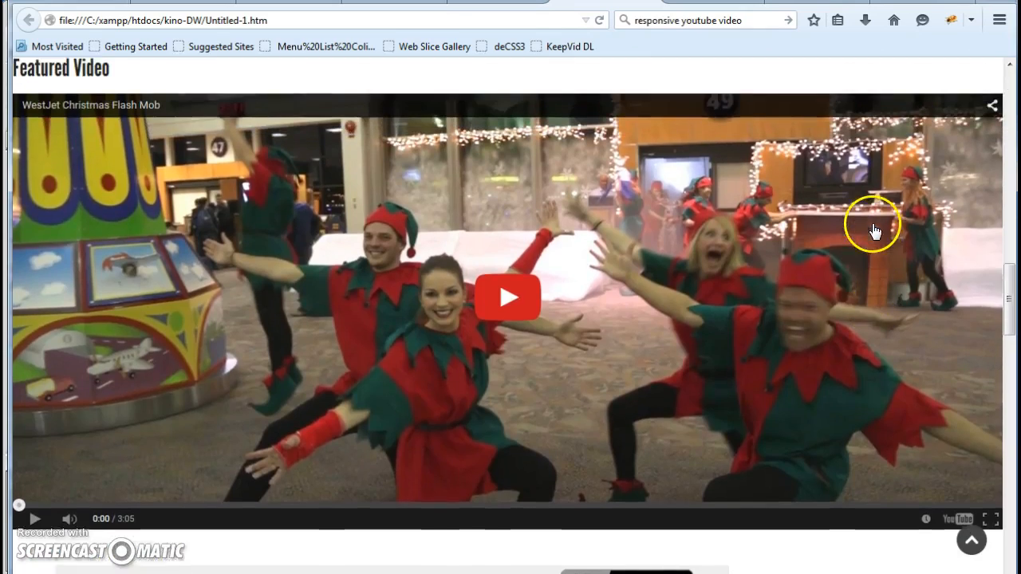
pyautogui.scroll(-3)
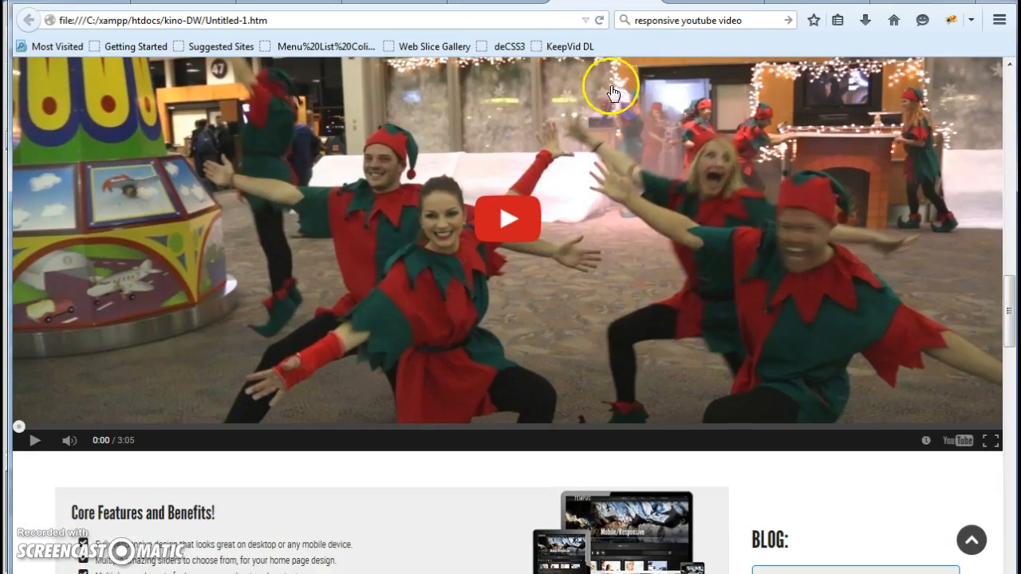
pyautogui.scroll(-3)
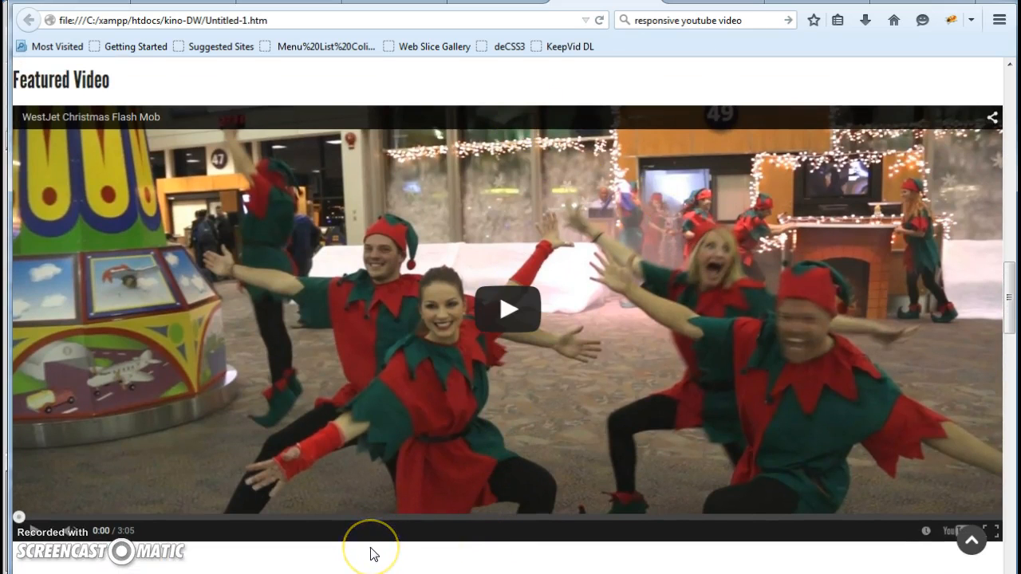
pyautogui.scroll(-3)
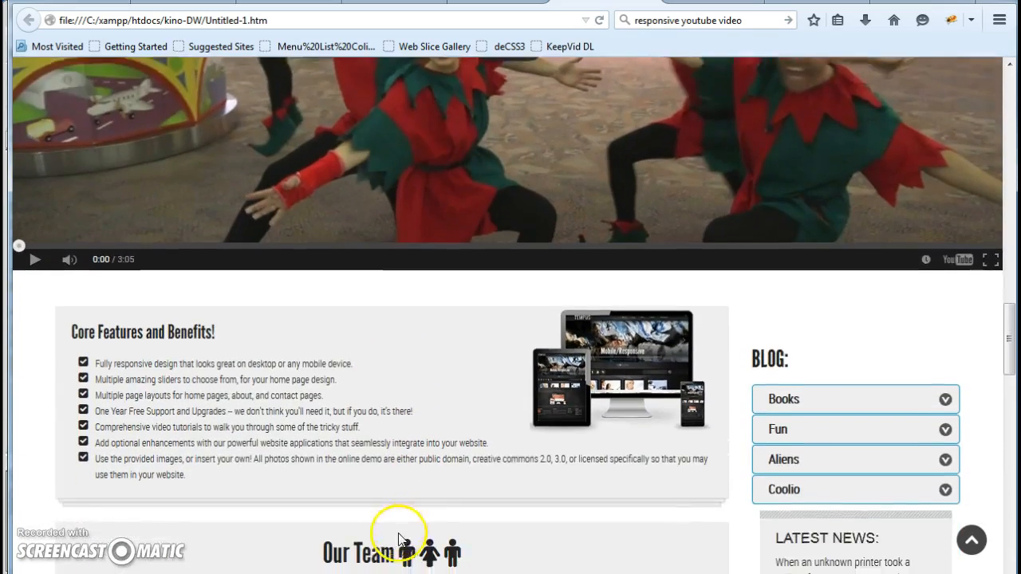
pyautogui.scroll(-3)
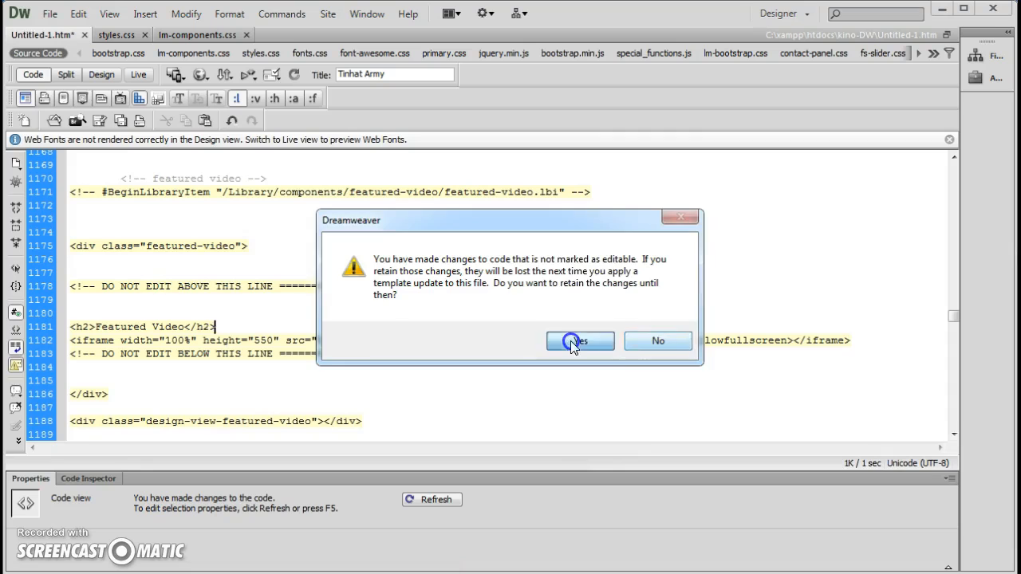
# Keep the edits to the locked featured-video code and select the iframe's width="100%" value
pyautogui.click(580, 340)
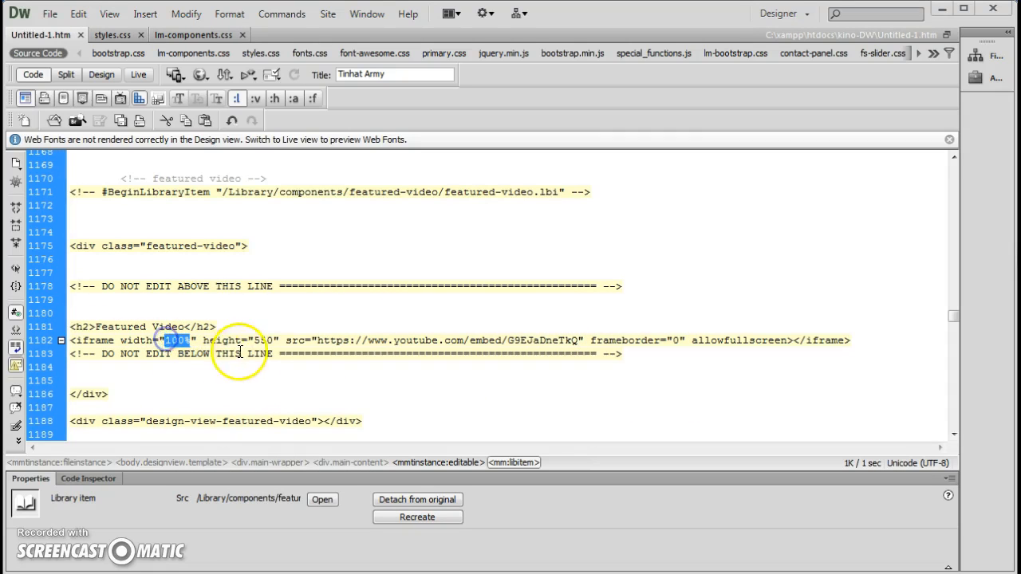
pyautogui.doubleClick(261, 340)
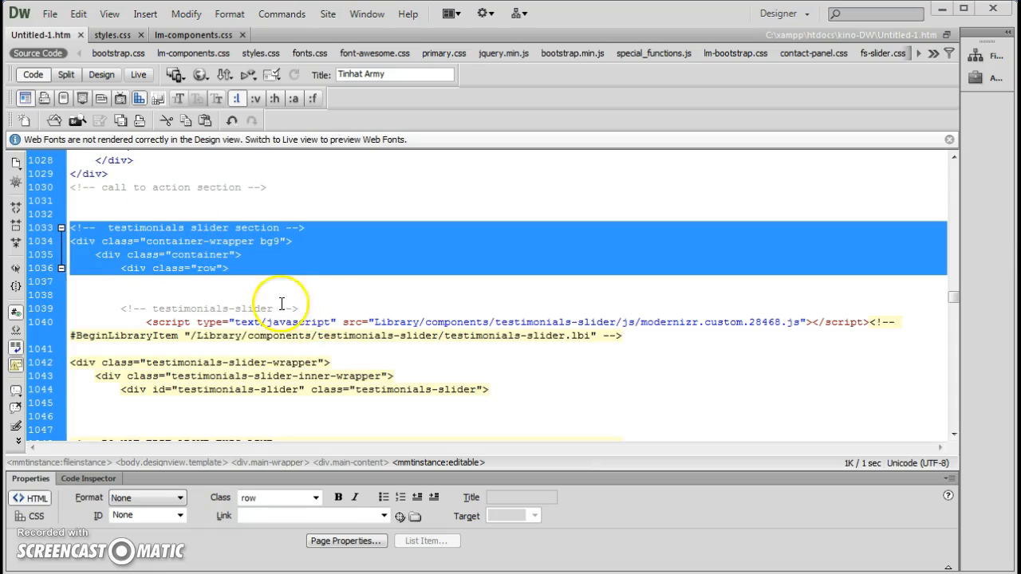
pyautogui.scroll(-3)
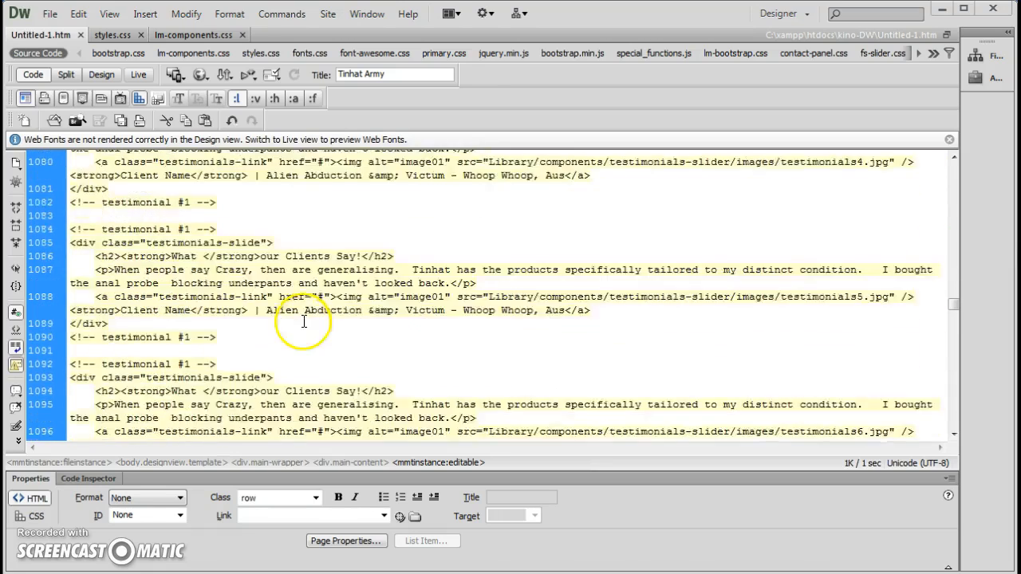
pyautogui.scroll(-3)
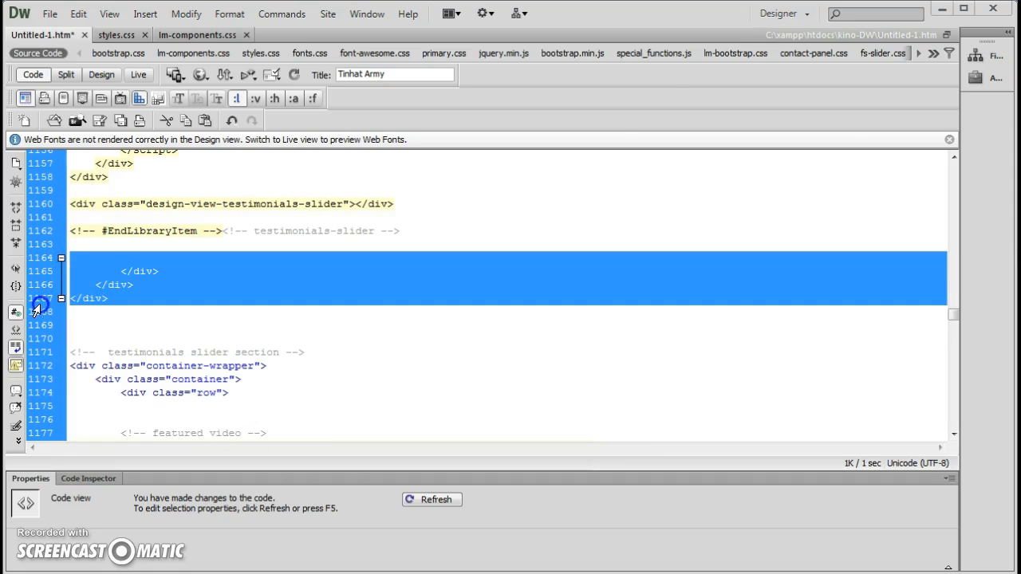
# Scroll through the wrapped featured video code and select the iframe's 550 height value
pyautogui.scroll(-3)
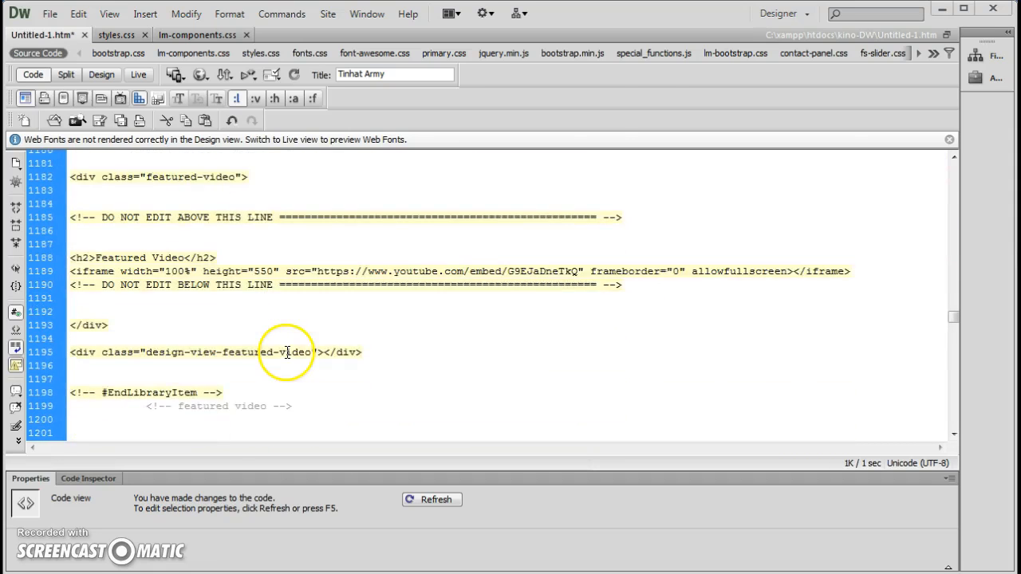
pyautogui.scroll(-3)
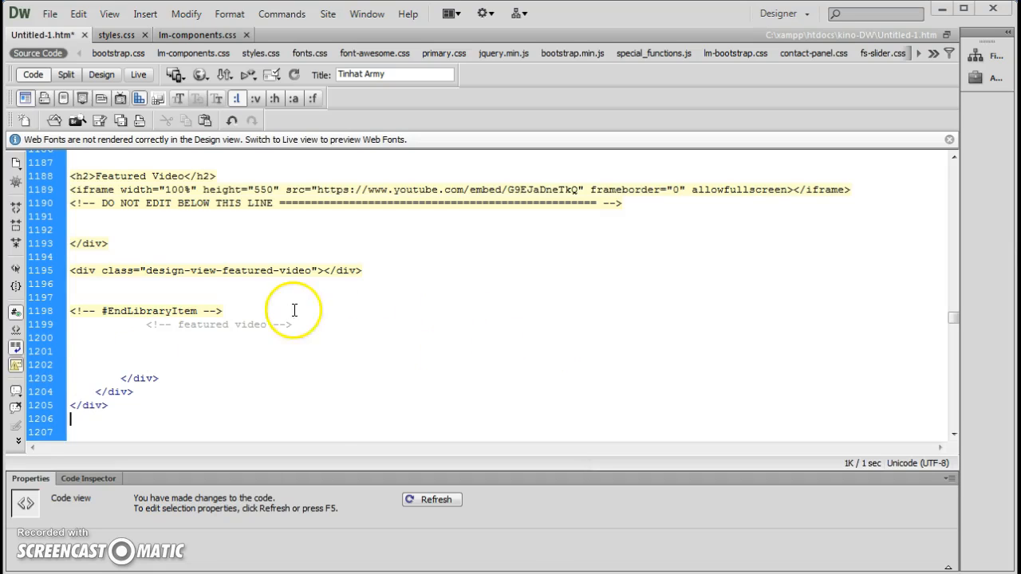
pyautogui.doubleClick(262, 190)
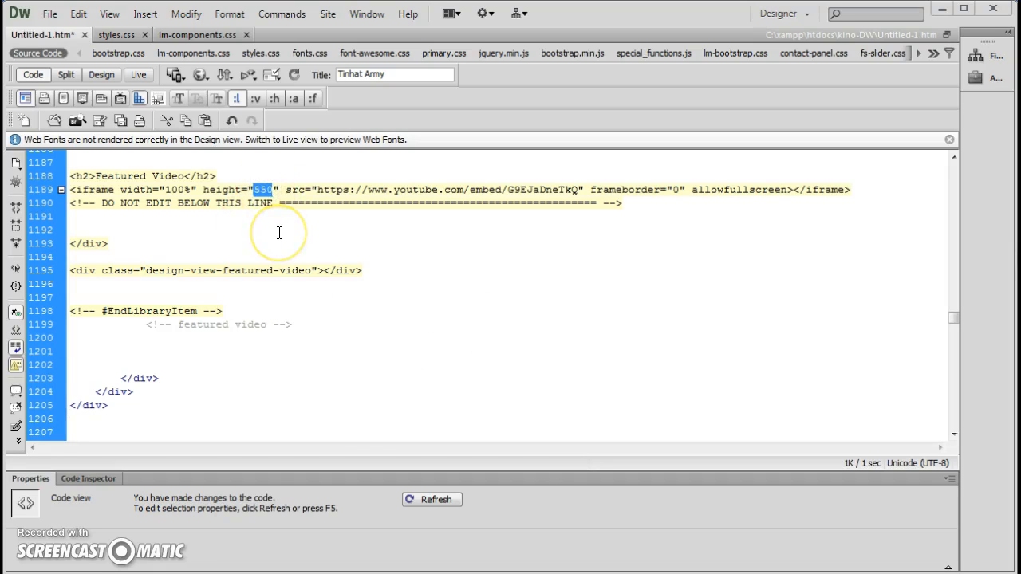